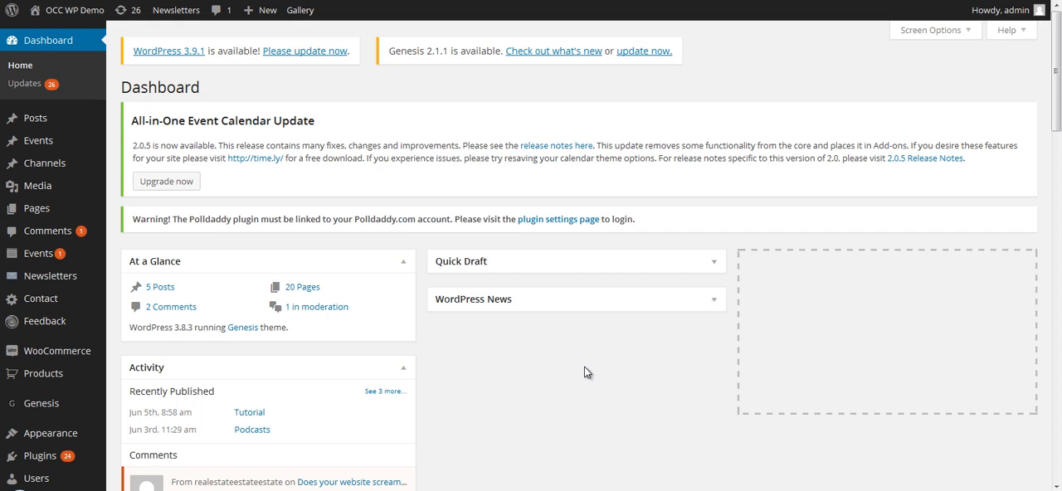
mouse_move(581, 360)
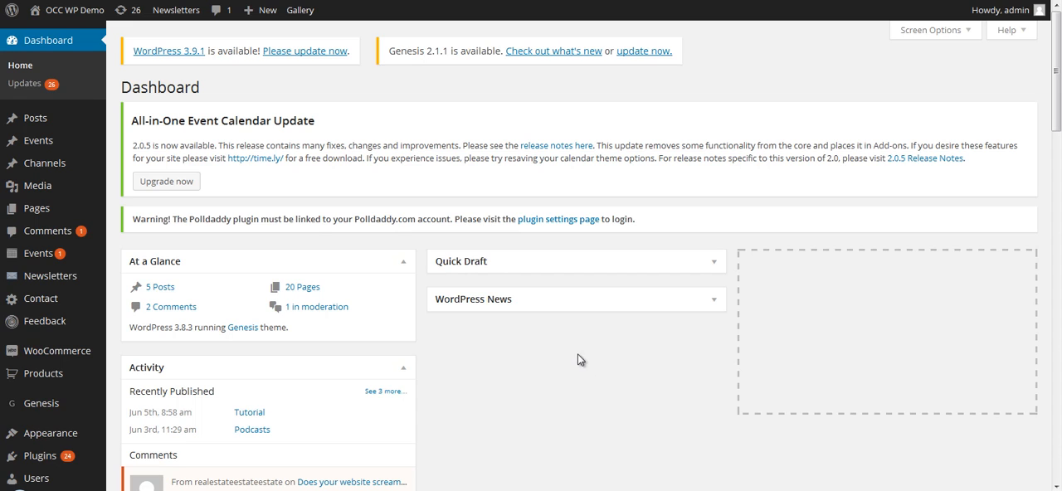
mouse_move(39, 159)
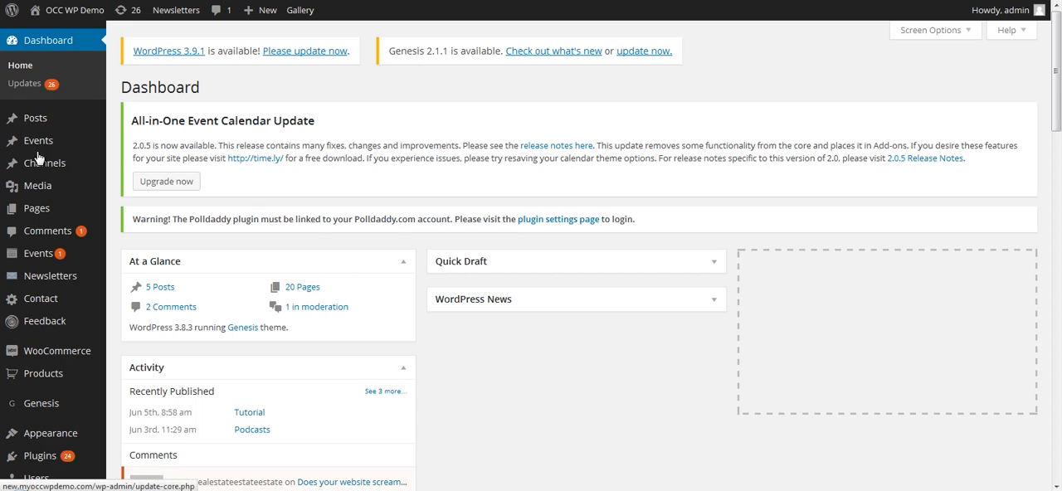
mouse_move(36, 253)
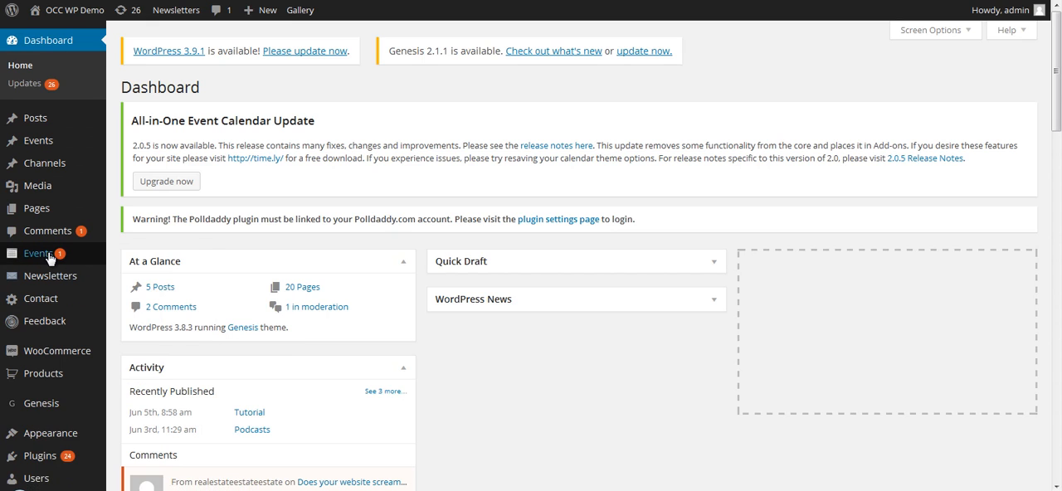
mouse_move(37, 252)
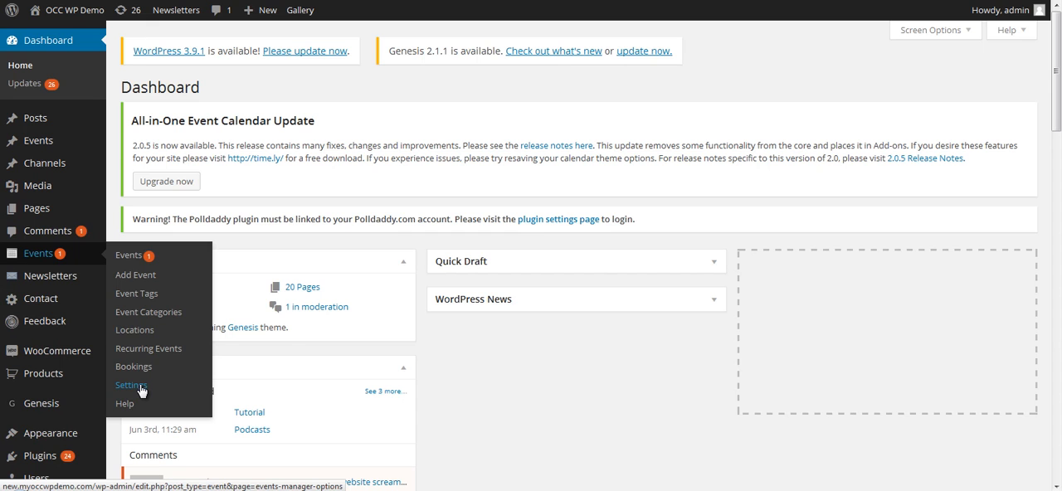
- Go to Events > Settings, Bookings tab, and reveal the option sections list
click(129, 385)
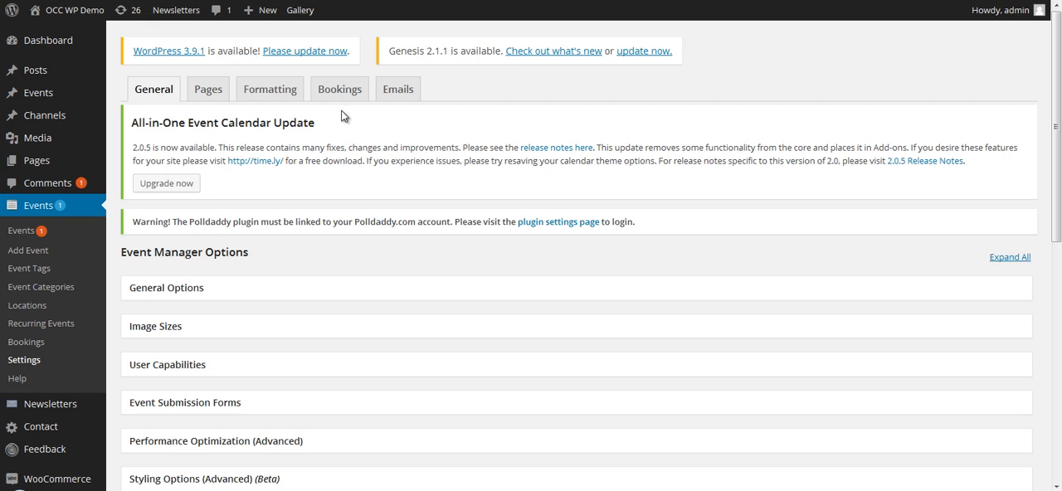
click(339, 90)
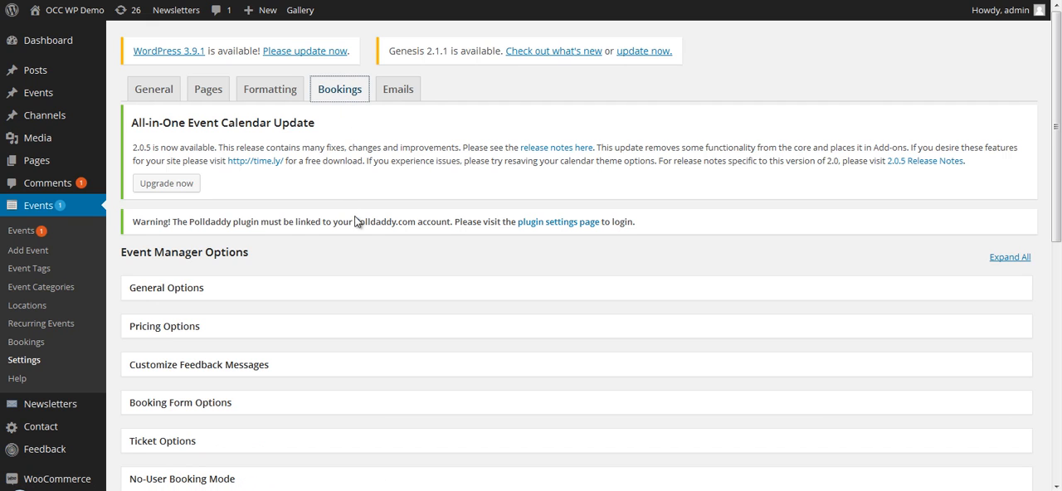
scroll(down, 3)
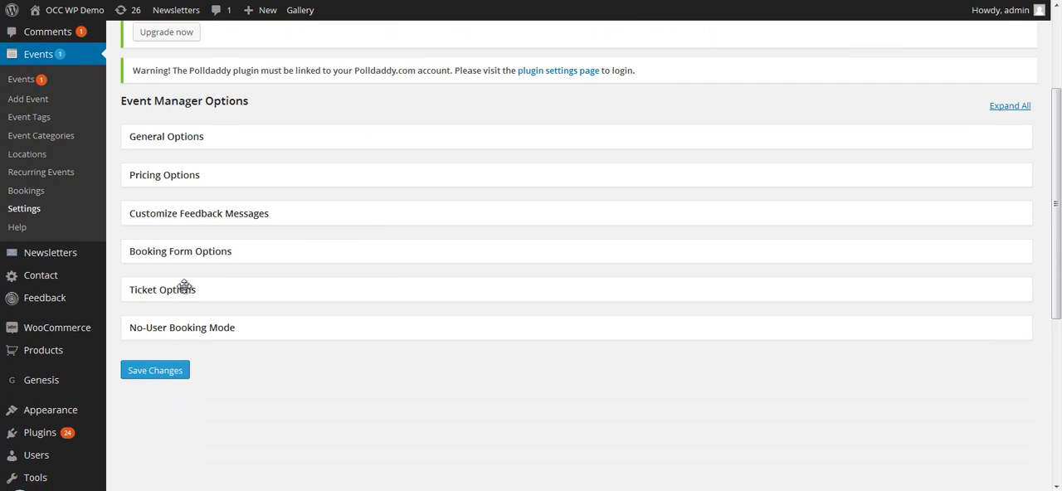
- Expand the Ticket Options panel and review its settings, Single ticket mode left at No
click(163, 288)
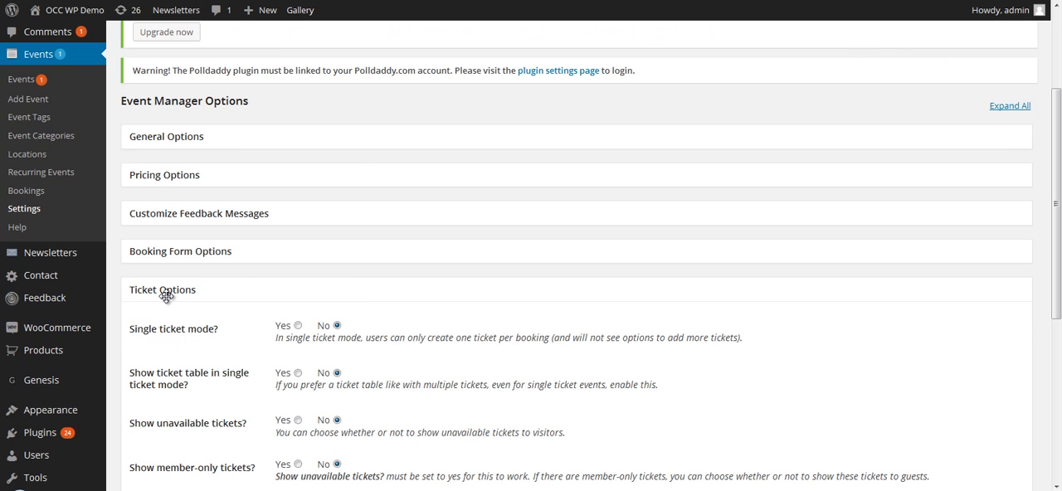
scroll(down, 3)
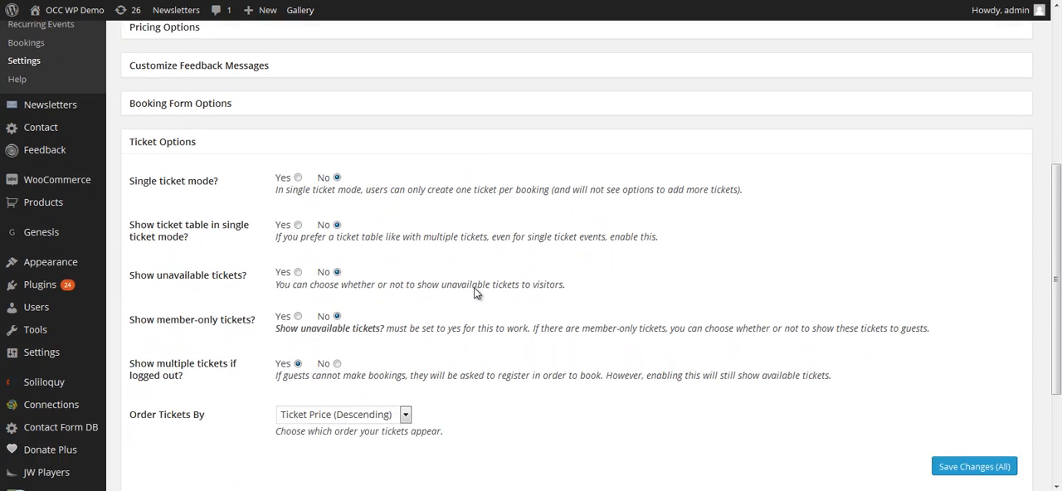
scroll(down, 3)
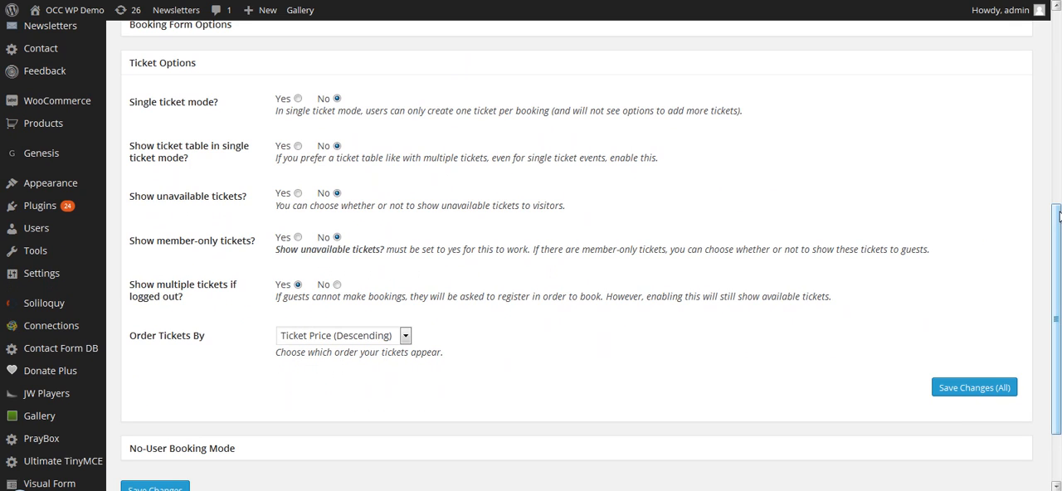
scroll(down, 3)
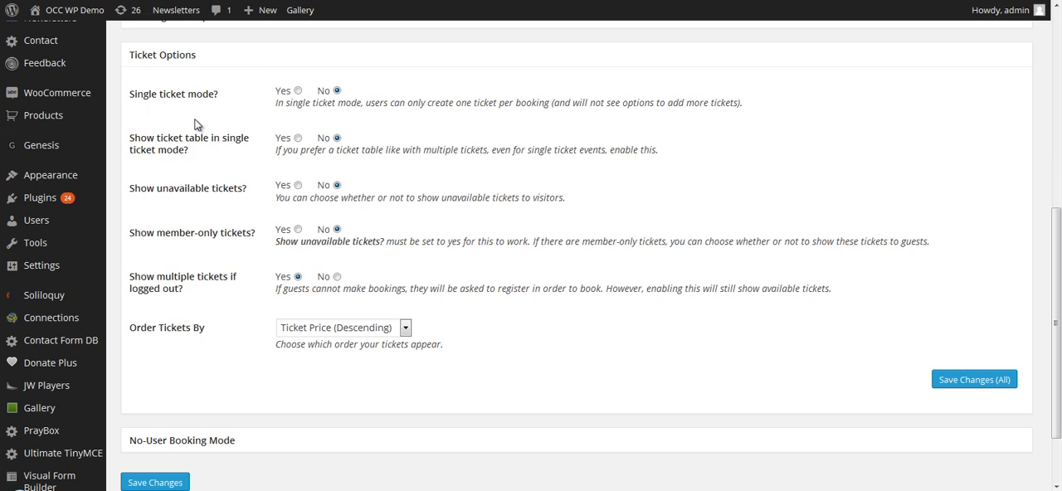
mouse_move(153, 108)
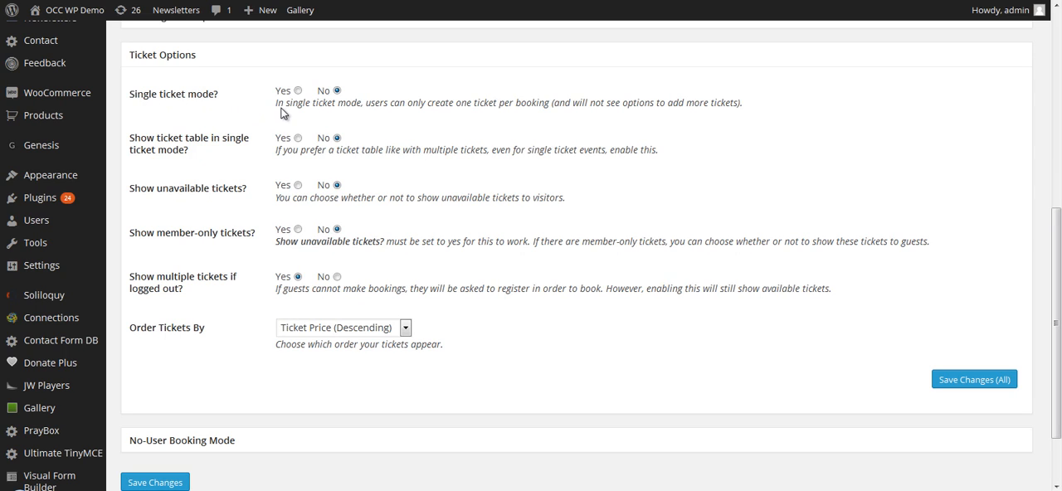
mouse_move(370, 113)
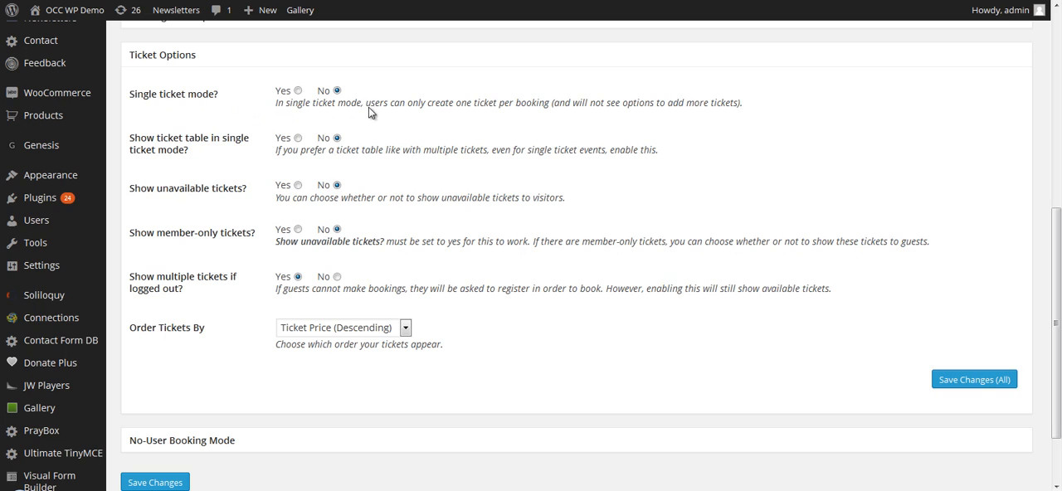
mouse_move(468, 113)
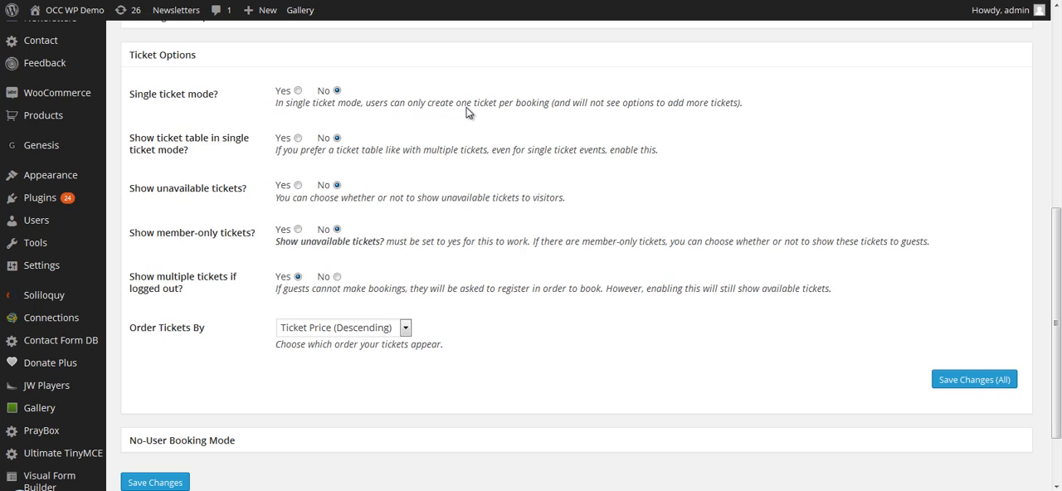
mouse_move(571, 112)
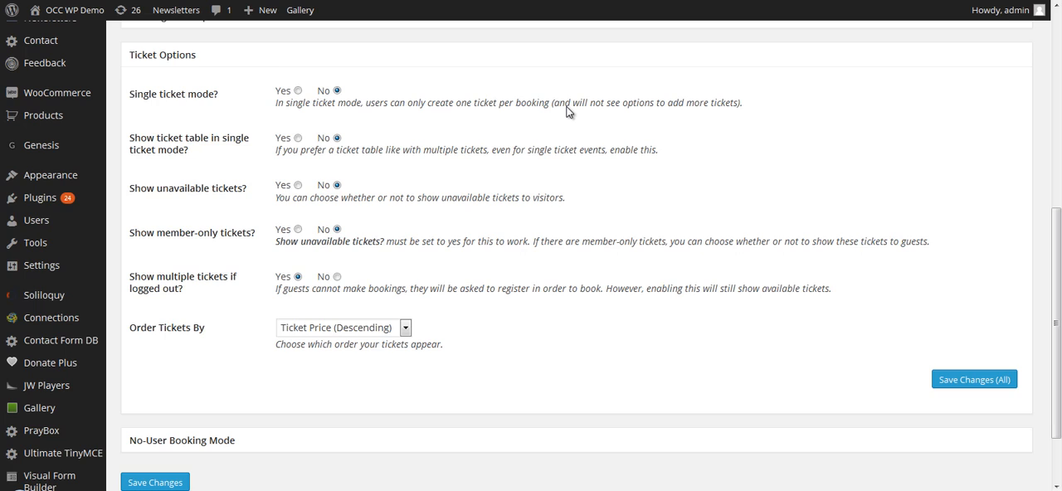
mouse_move(384, 114)
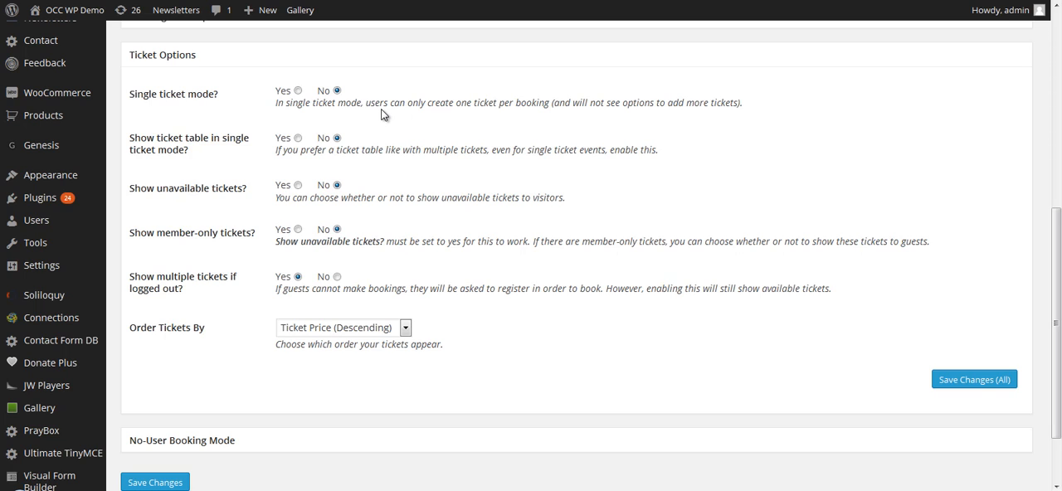
click(299, 89)
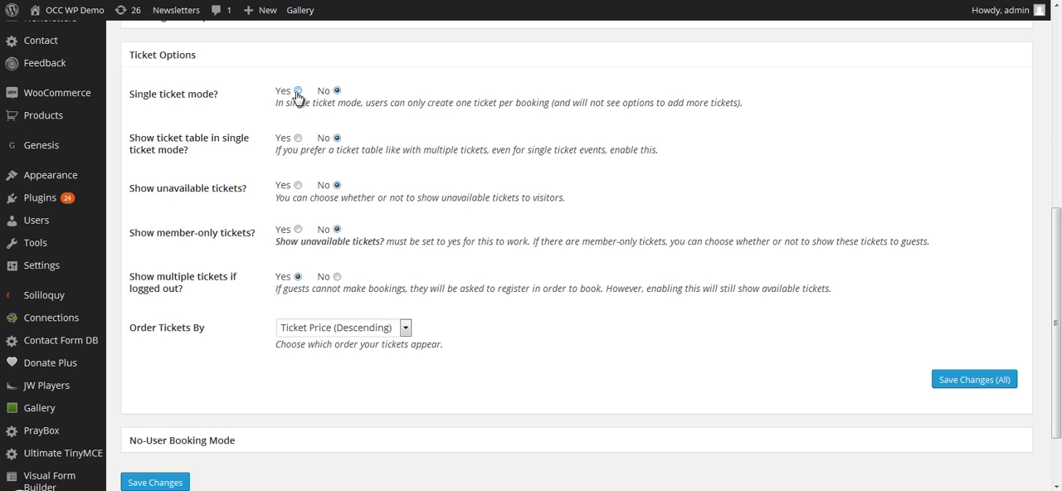
click(337, 89)
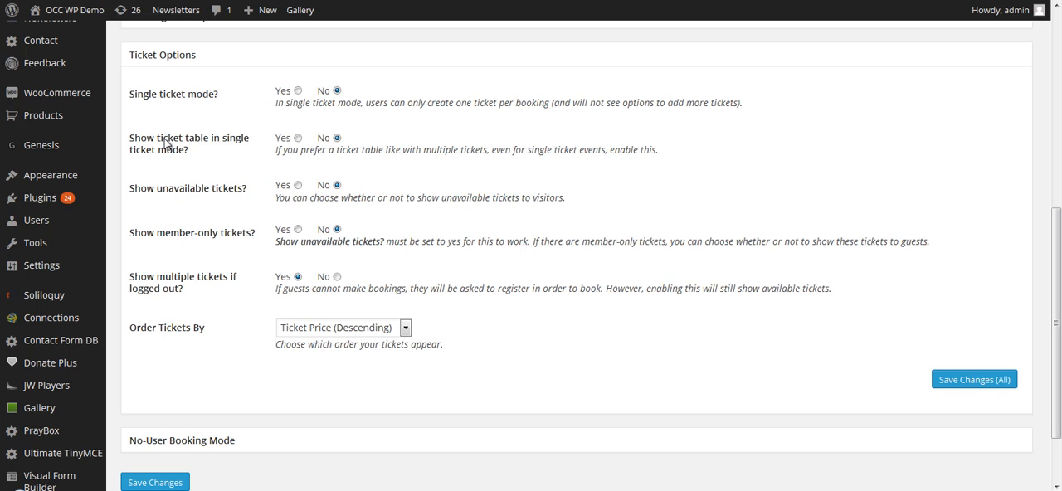
mouse_move(172, 156)
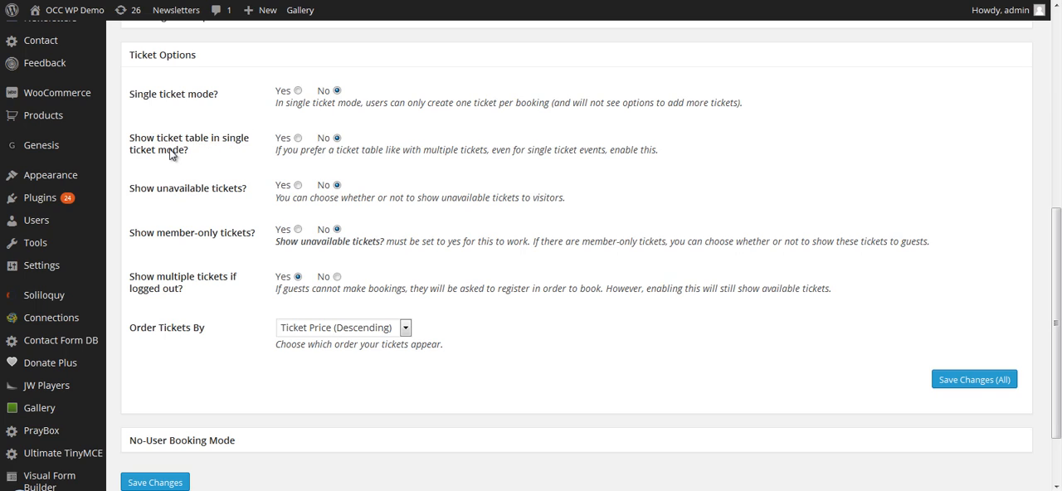
mouse_move(279, 159)
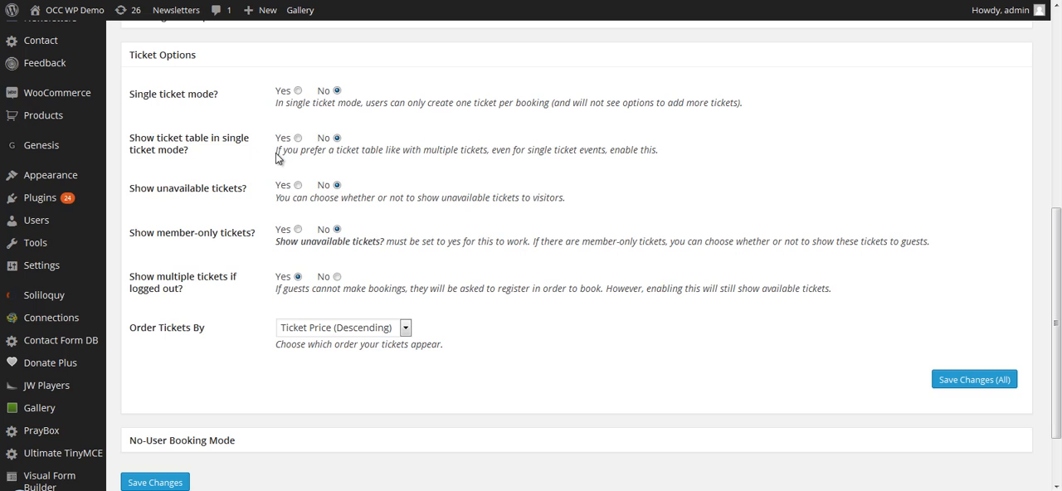
mouse_move(330, 160)
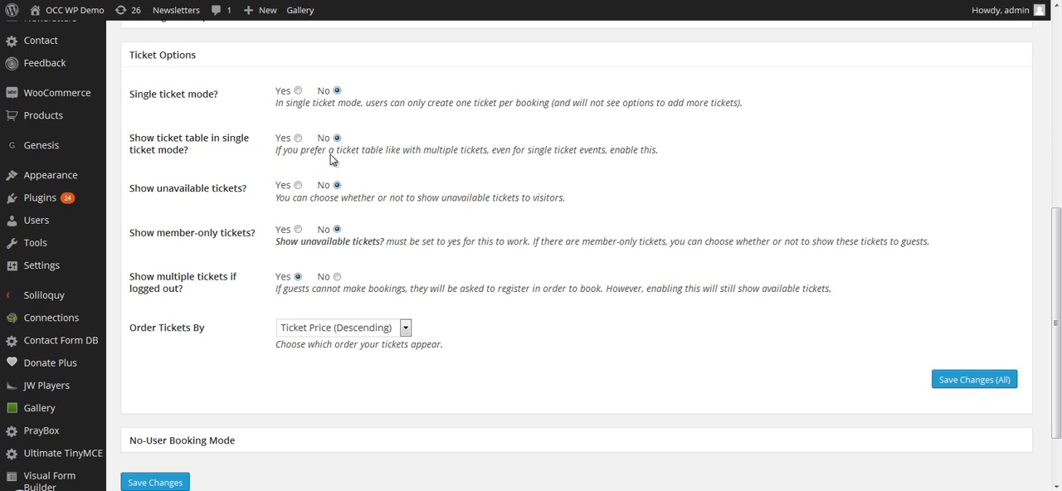
mouse_move(445, 159)
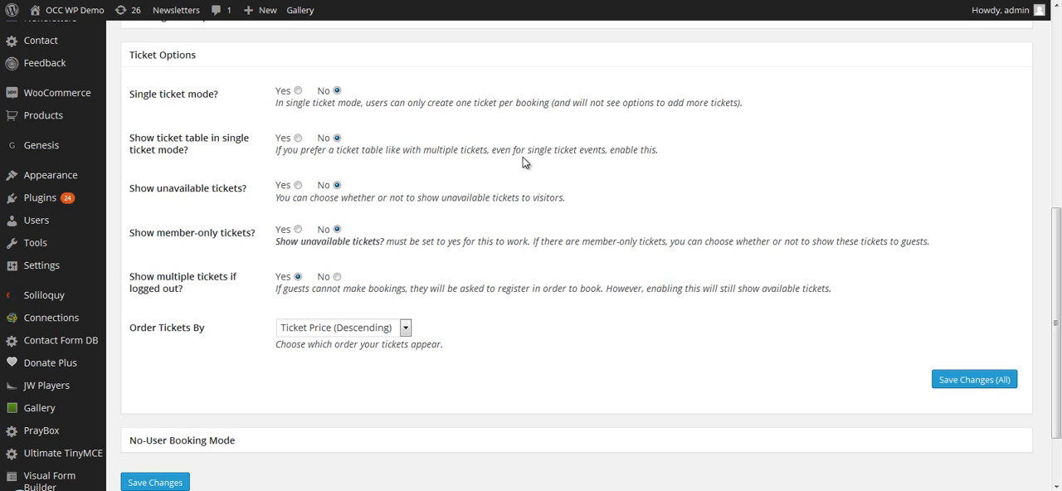
mouse_move(651, 157)
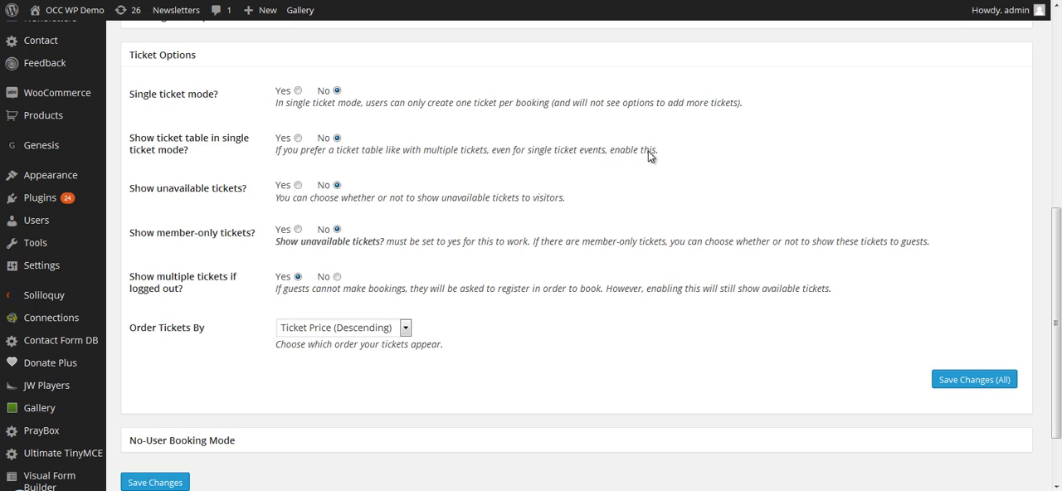
mouse_move(329, 135)
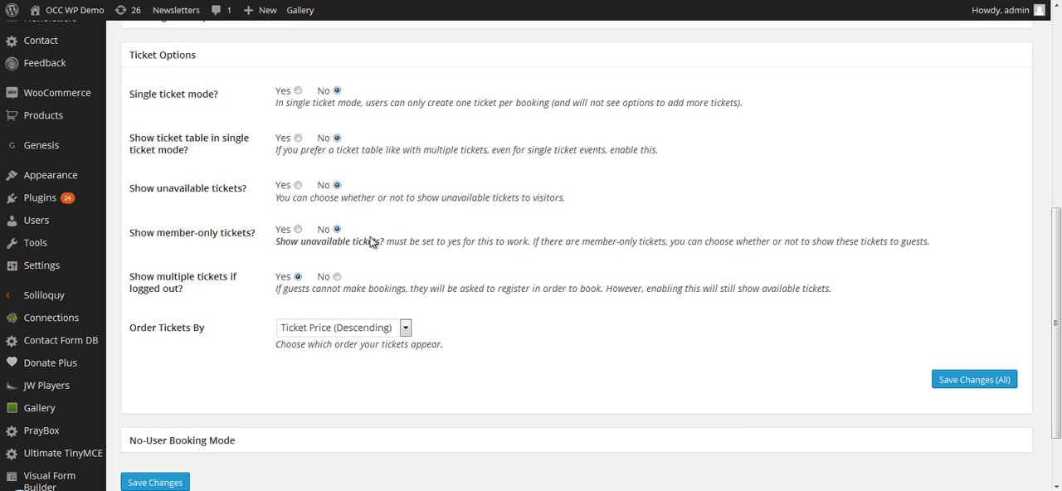
mouse_move(907, 253)
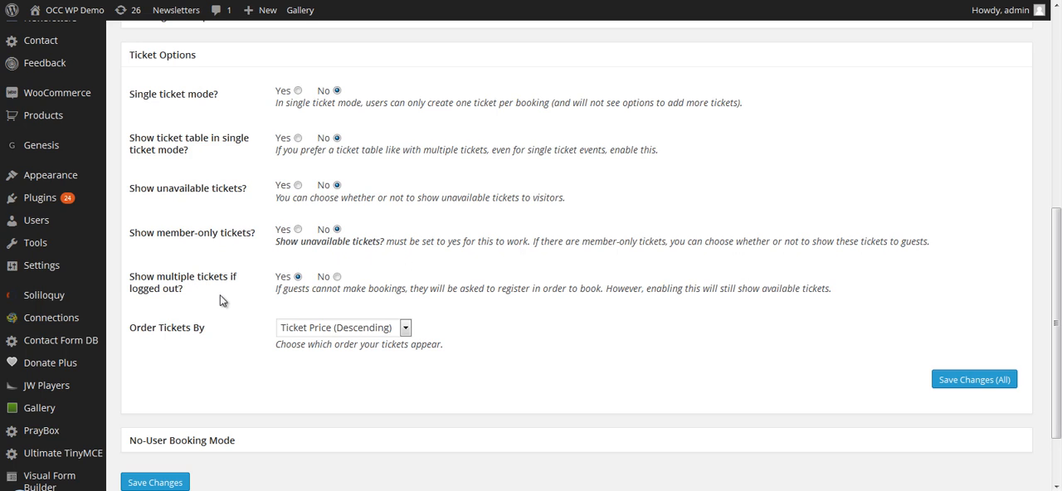
scroll(down, 3)
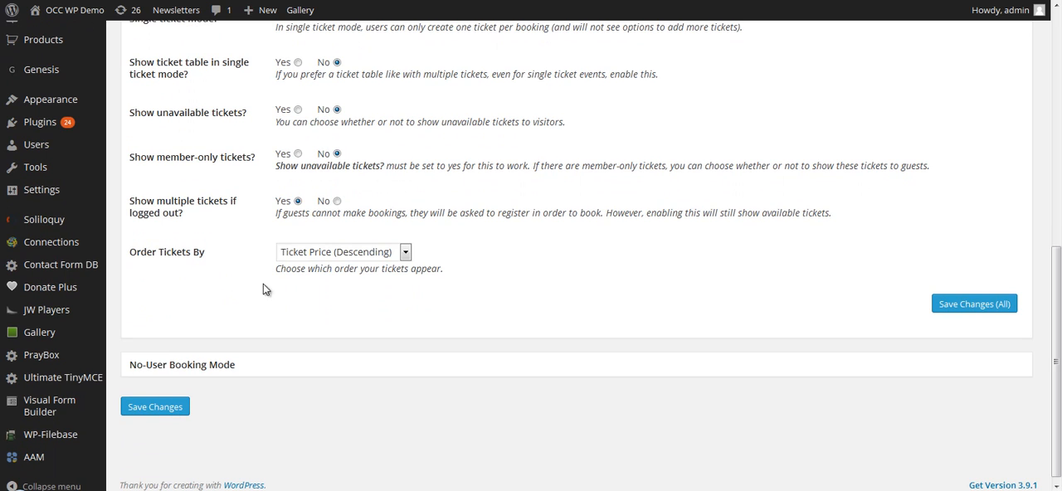
mouse_move(298, 226)
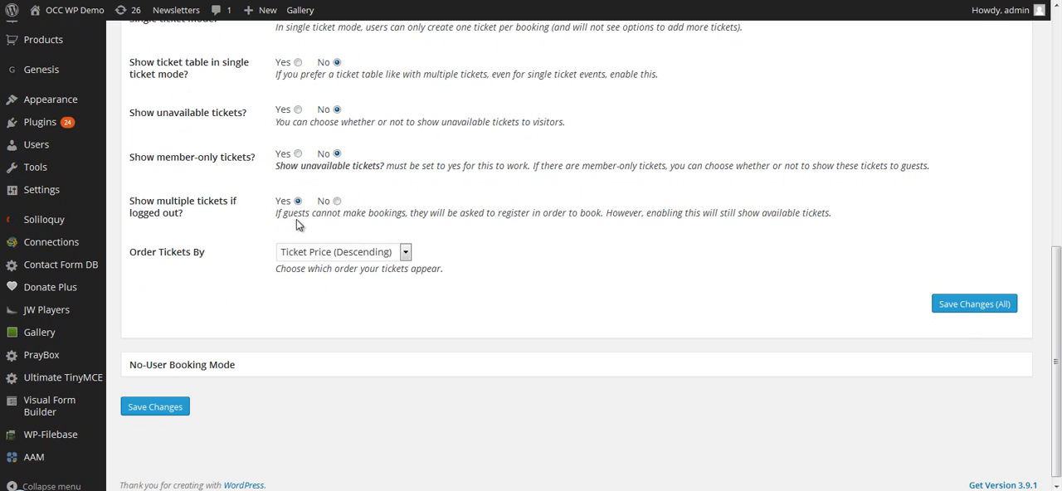
mouse_move(485, 231)
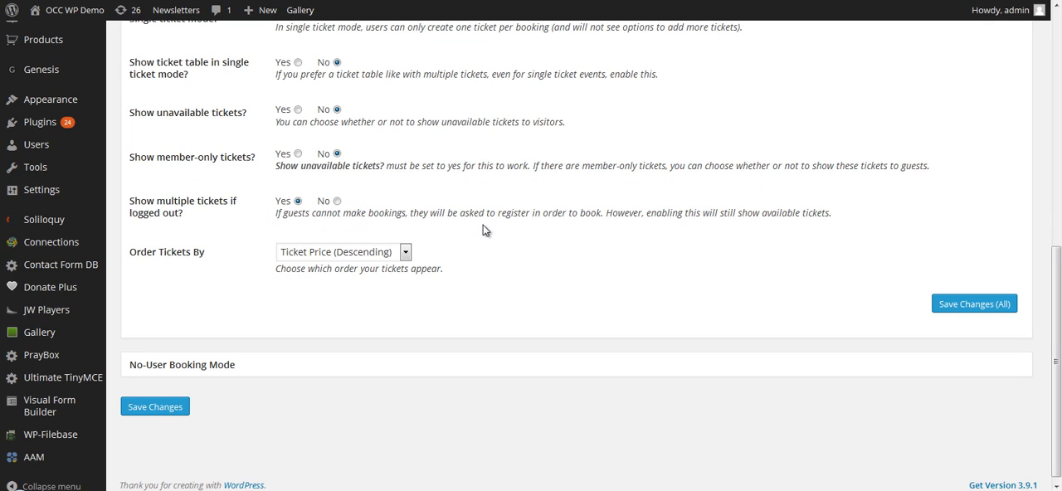
mouse_move(611, 224)
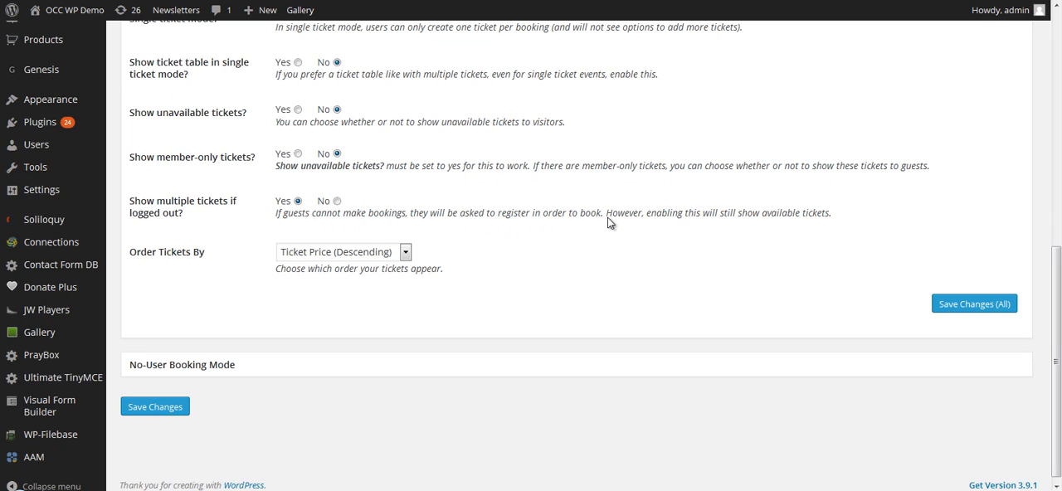
mouse_move(730, 229)
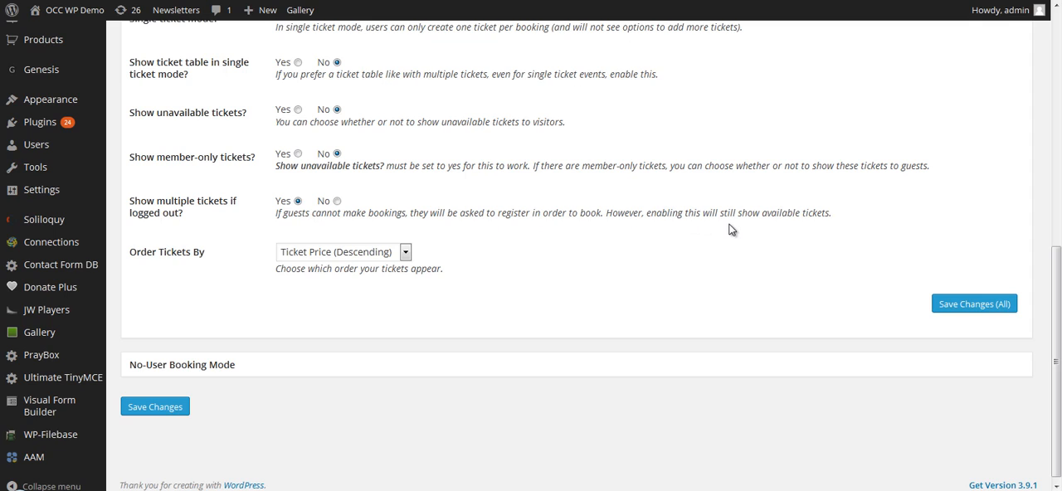
mouse_move(830, 223)
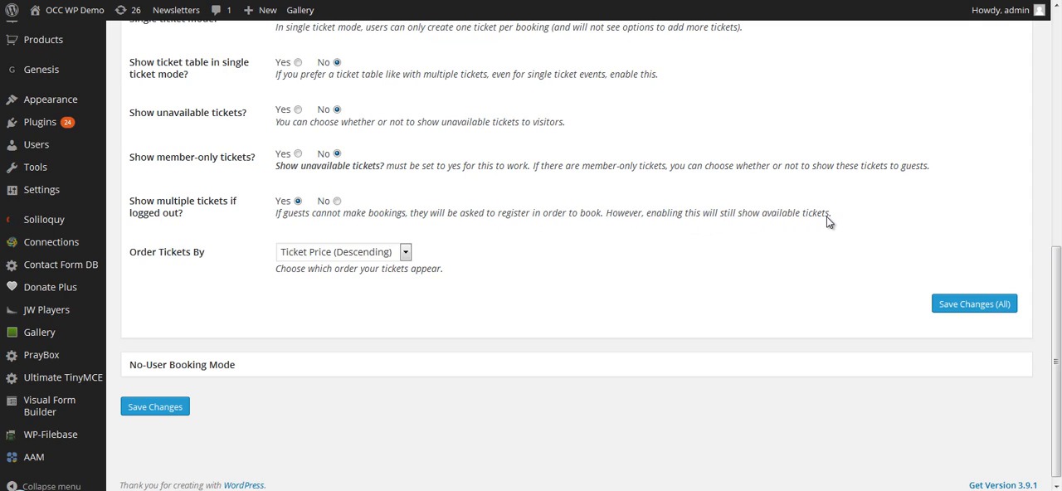
mouse_move(275, 205)
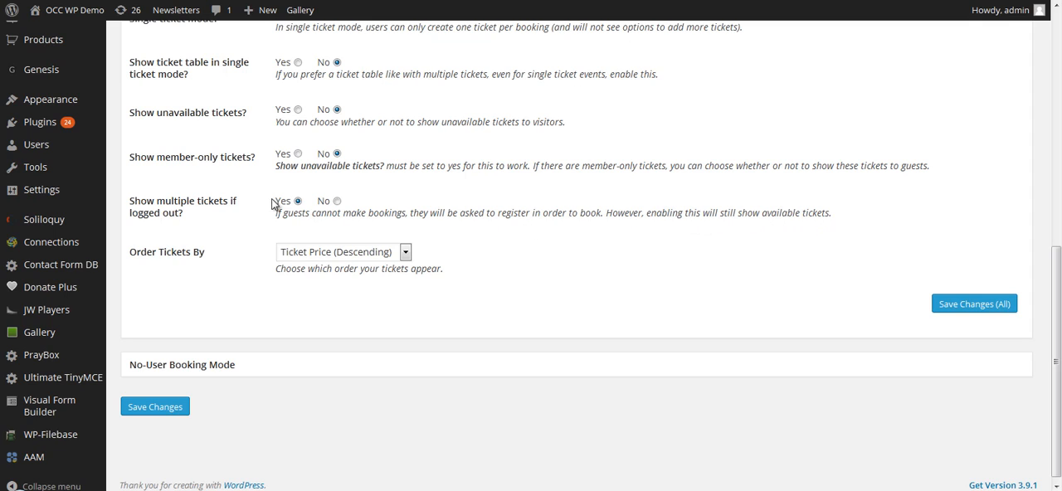
mouse_move(207, 216)
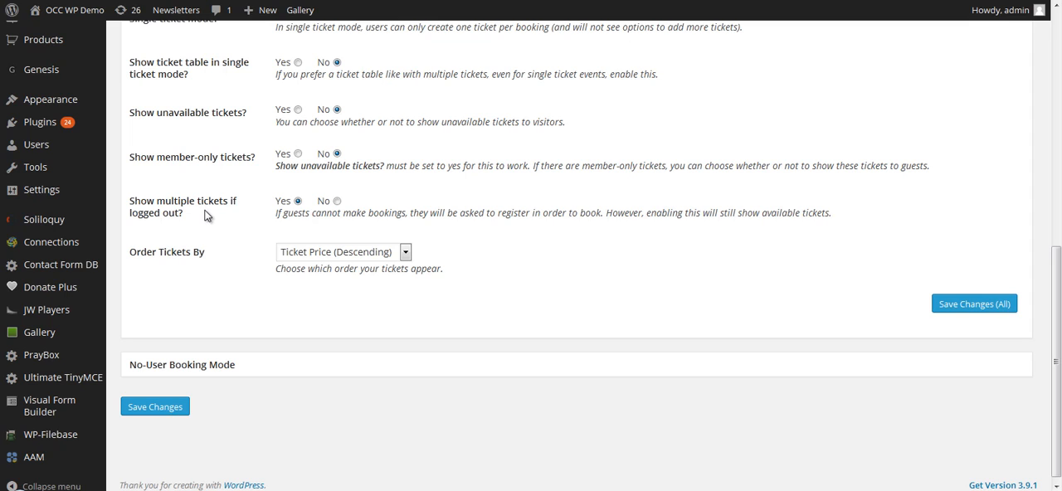
mouse_move(207, 215)
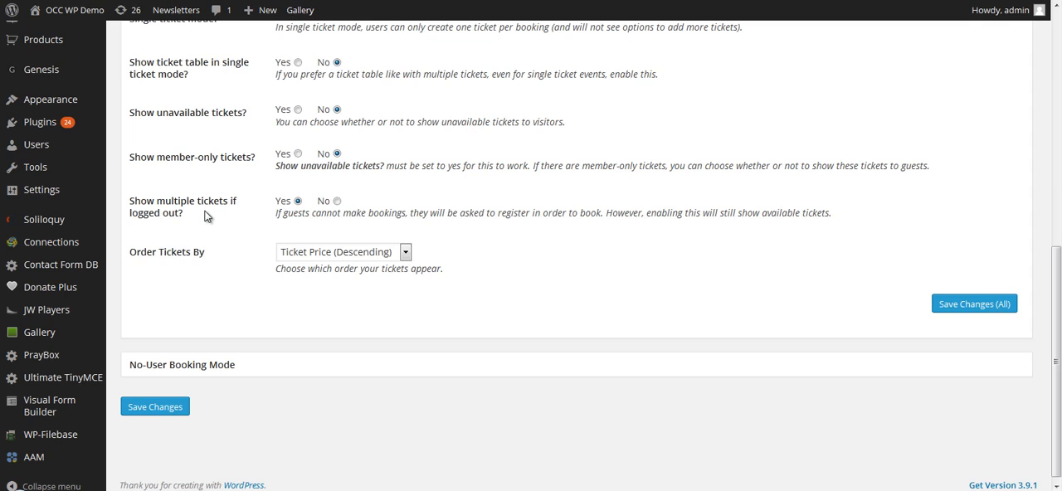
mouse_move(206, 218)
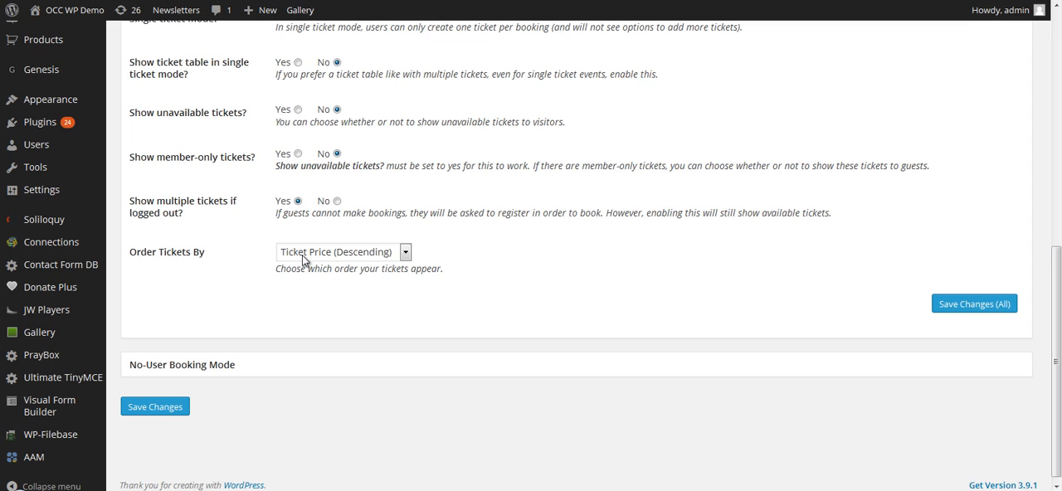
click(340, 252)
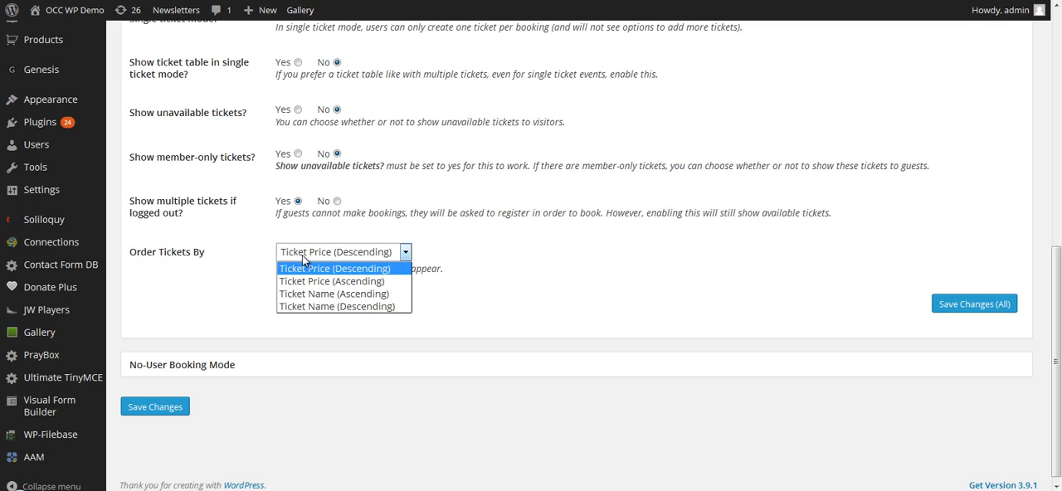
mouse_move(335, 294)
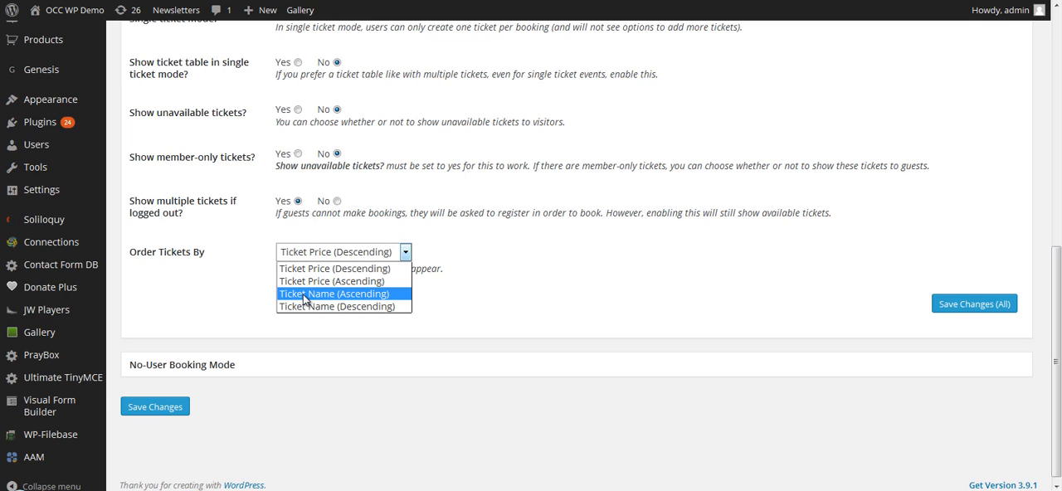
click(335, 269)
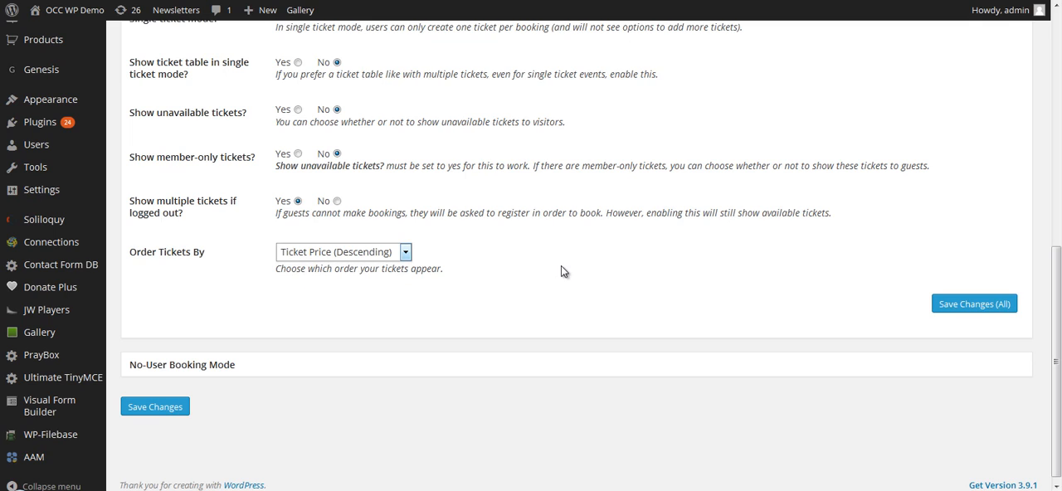
mouse_move(773, 282)
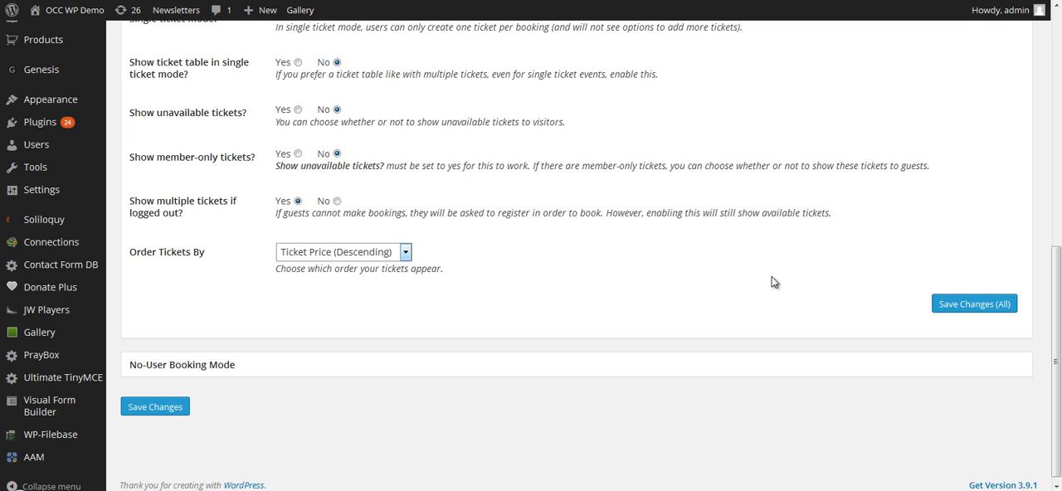
- Save Changes (All) so the 'Changes saved.' notice appears above Ticket Options
click(975, 304)
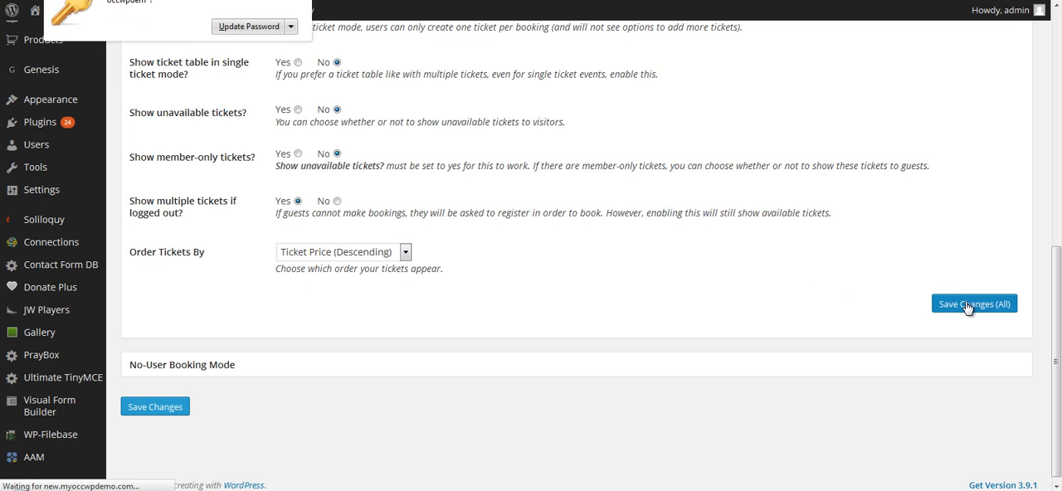
mouse_move(827, 297)
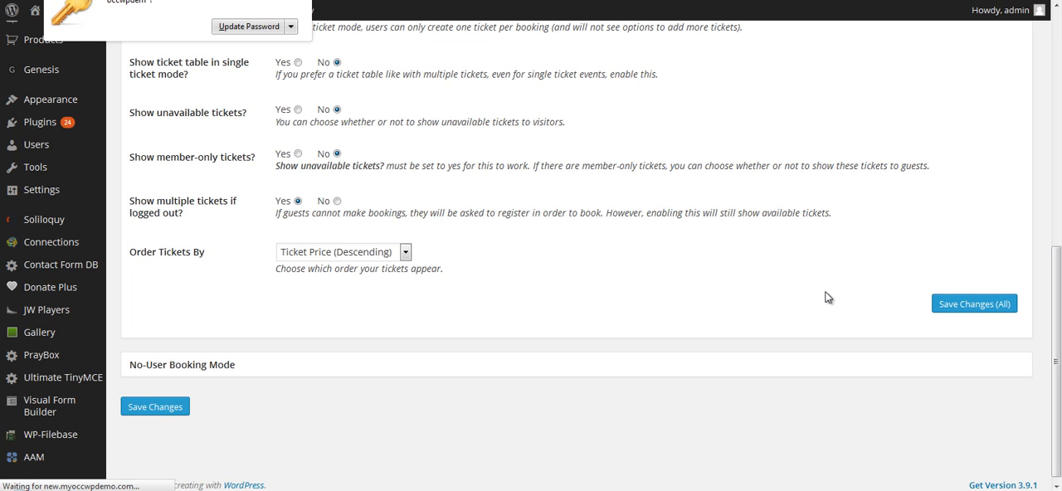
mouse_move(820, 298)
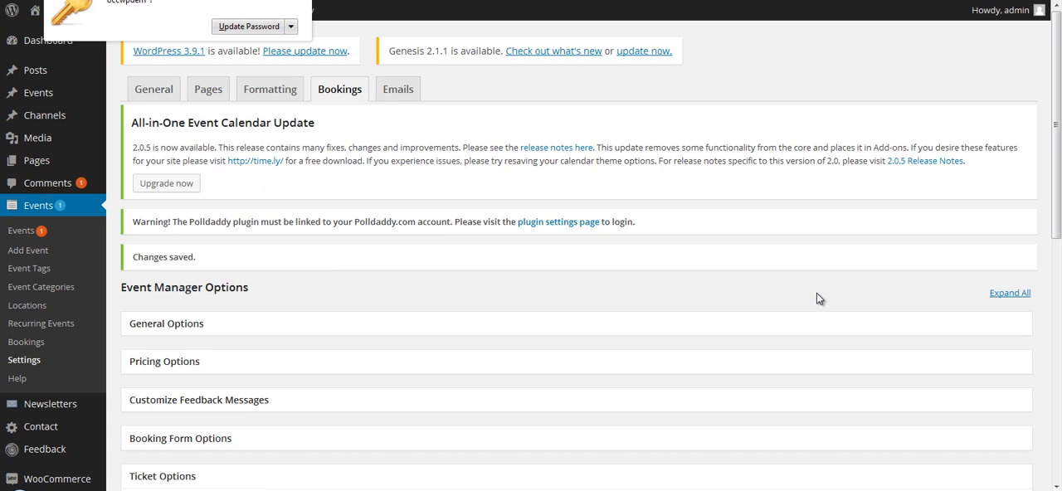
mouse_move(438, 262)
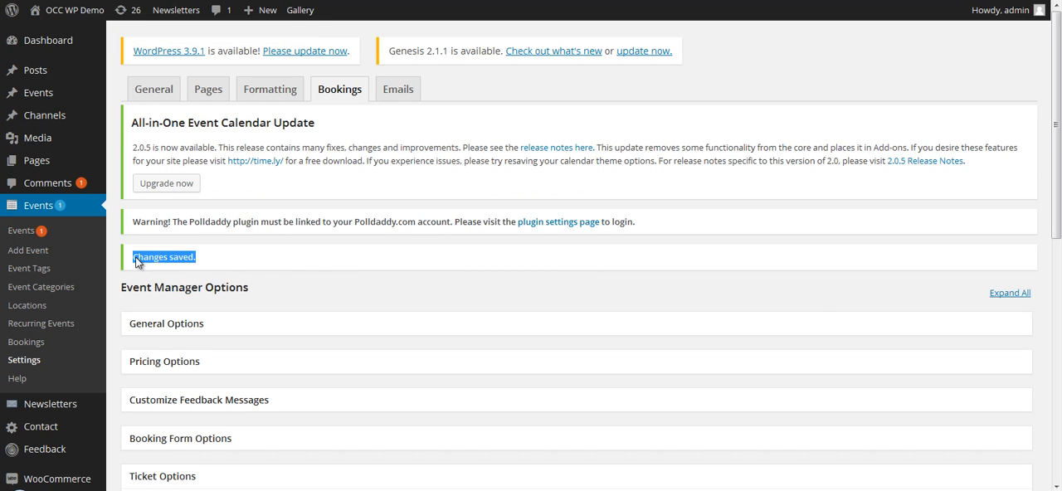
mouse_move(374, 259)
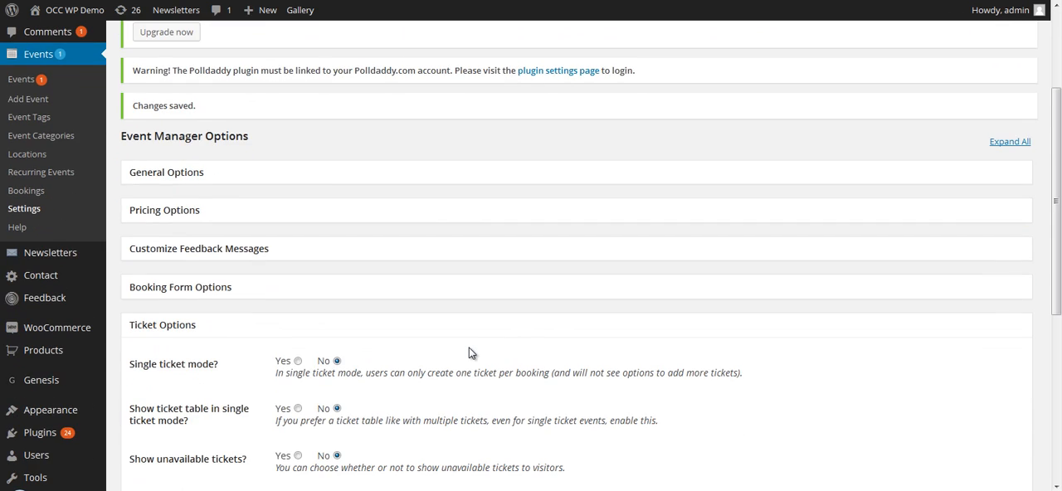
scroll(down, 3)
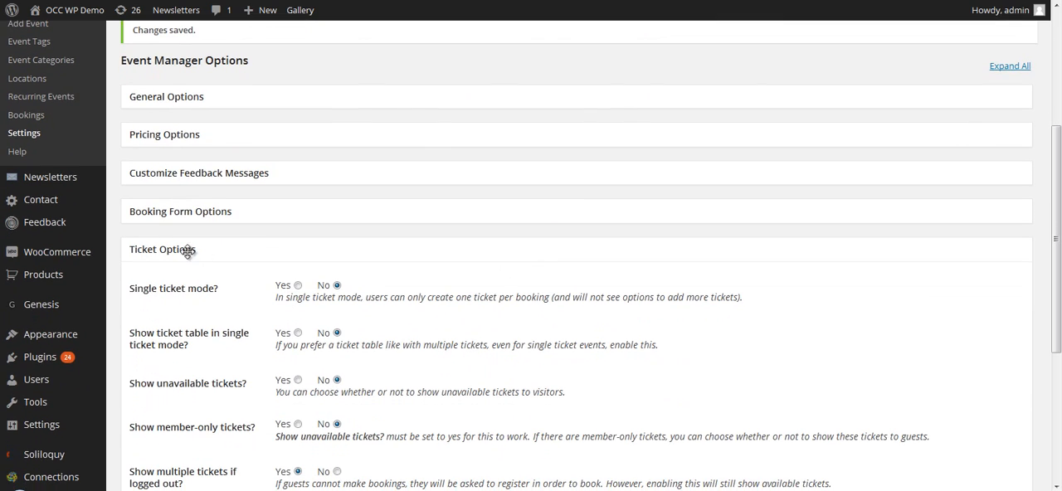